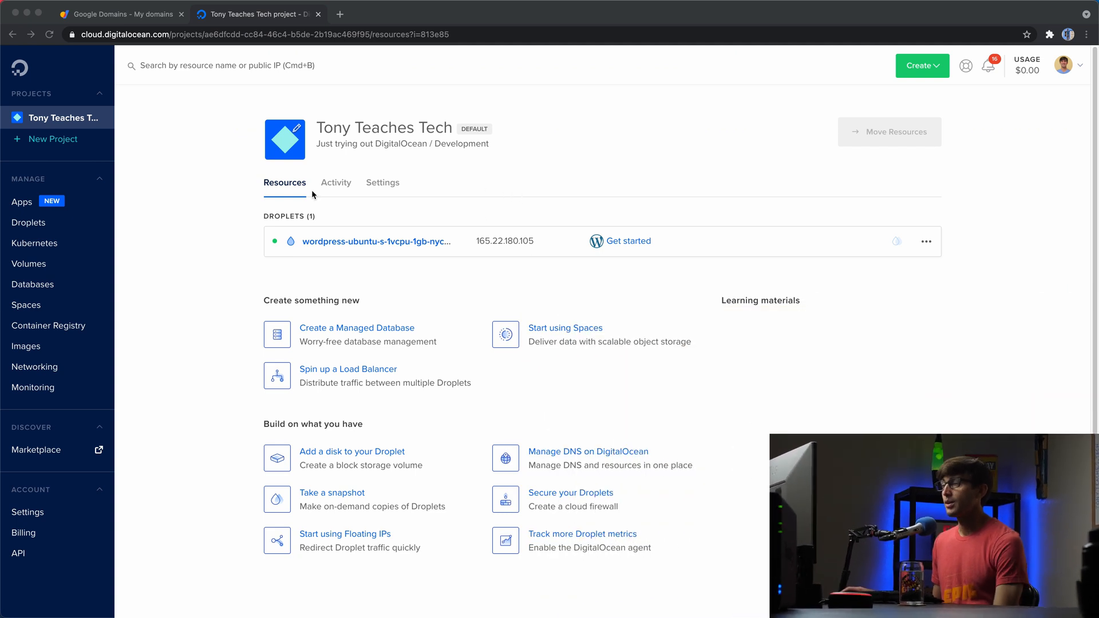
pyautogui.moveTo(407, 202)
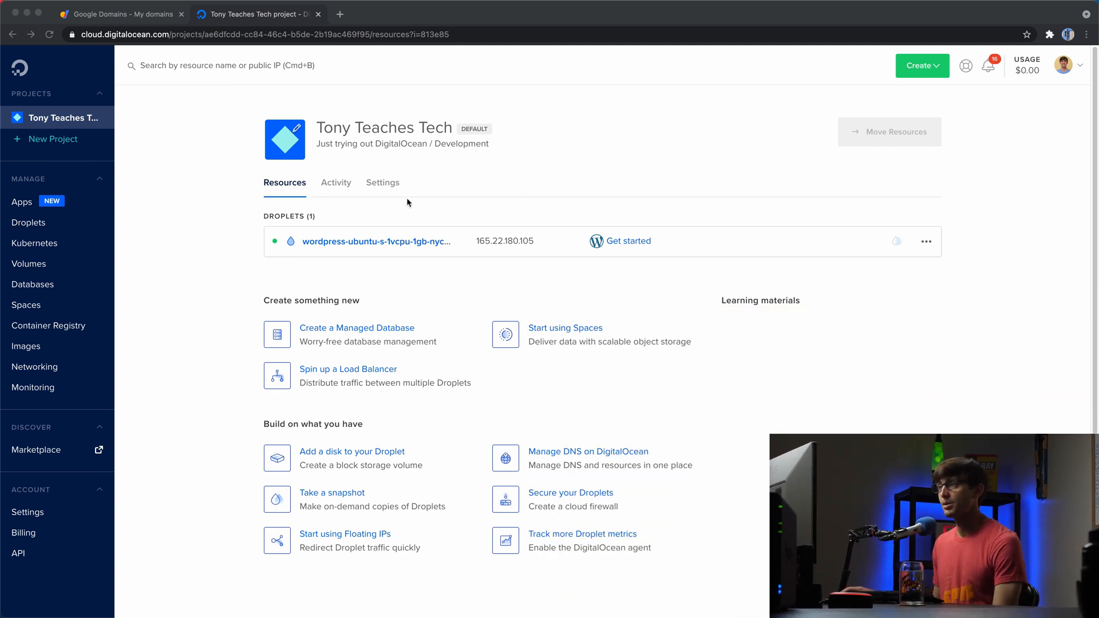
pyautogui.moveTo(303, 175)
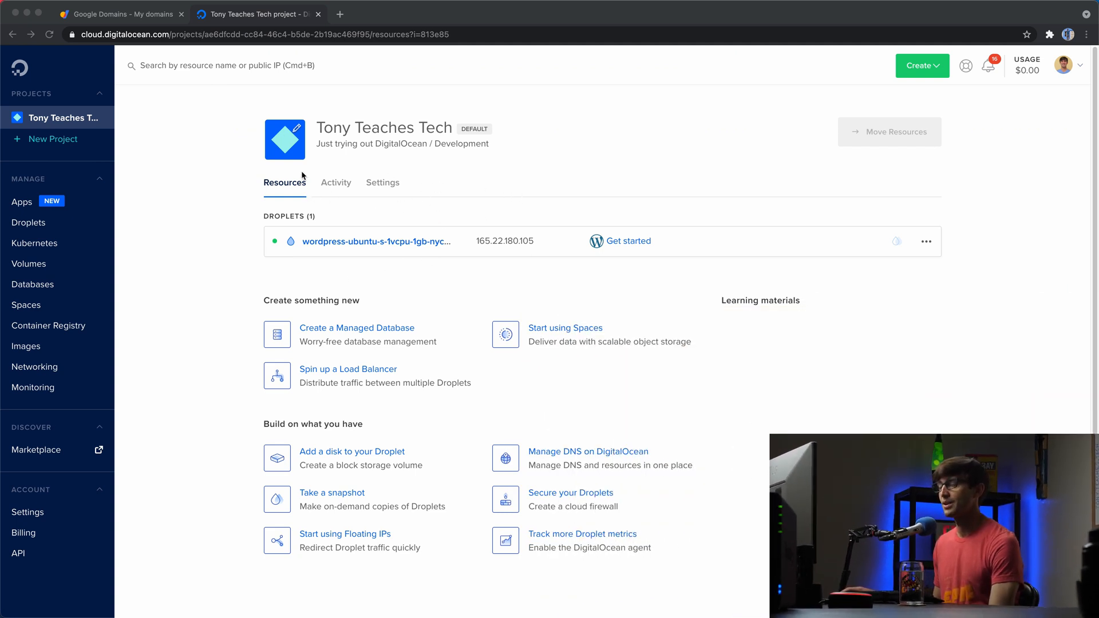
pyautogui.moveTo(357, 258)
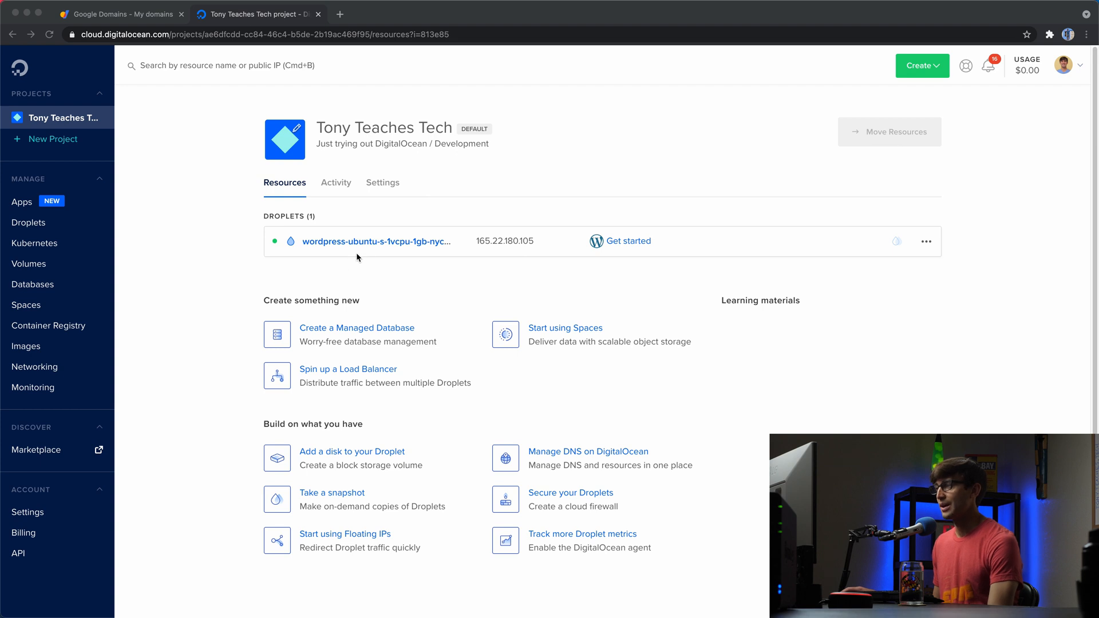
pyautogui.moveTo(422, 265)
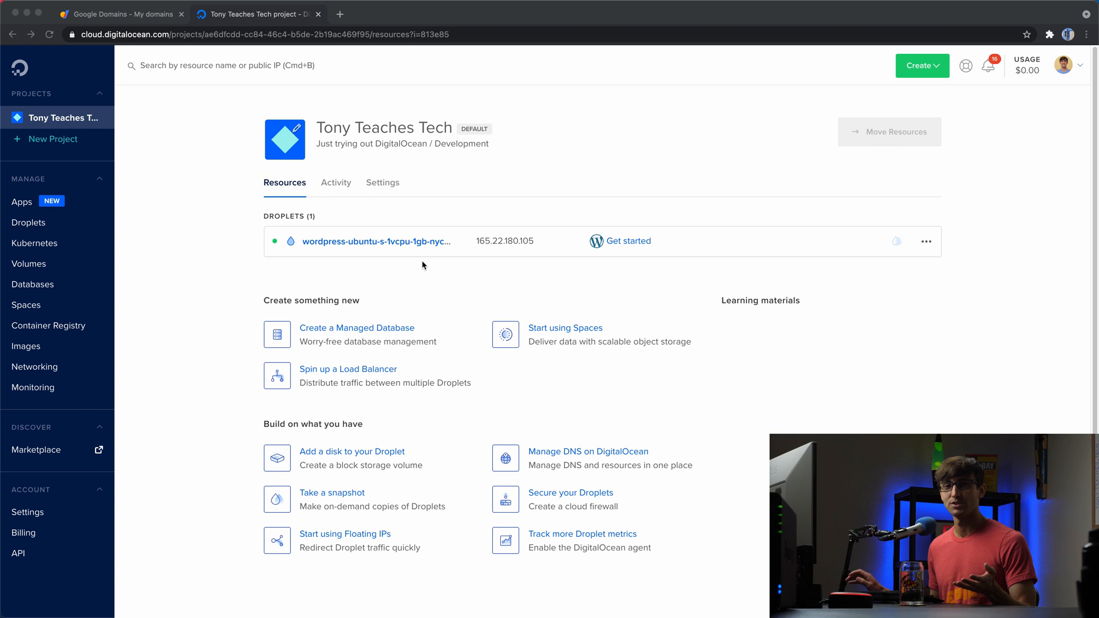
pyautogui.moveTo(621, 218)
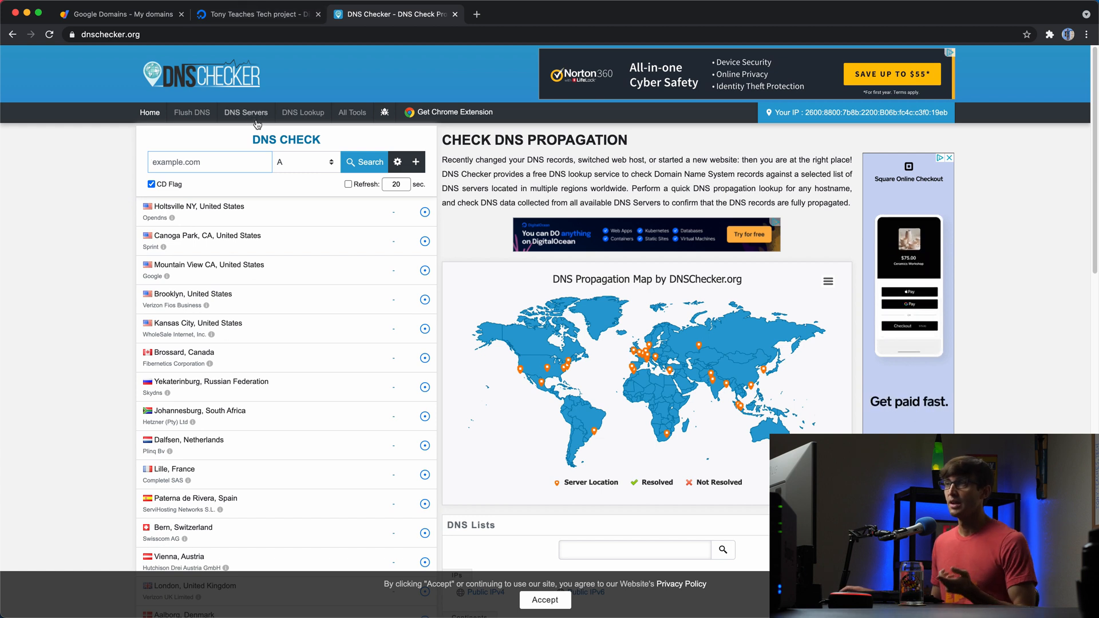
pyautogui.moveTo(209, 156)
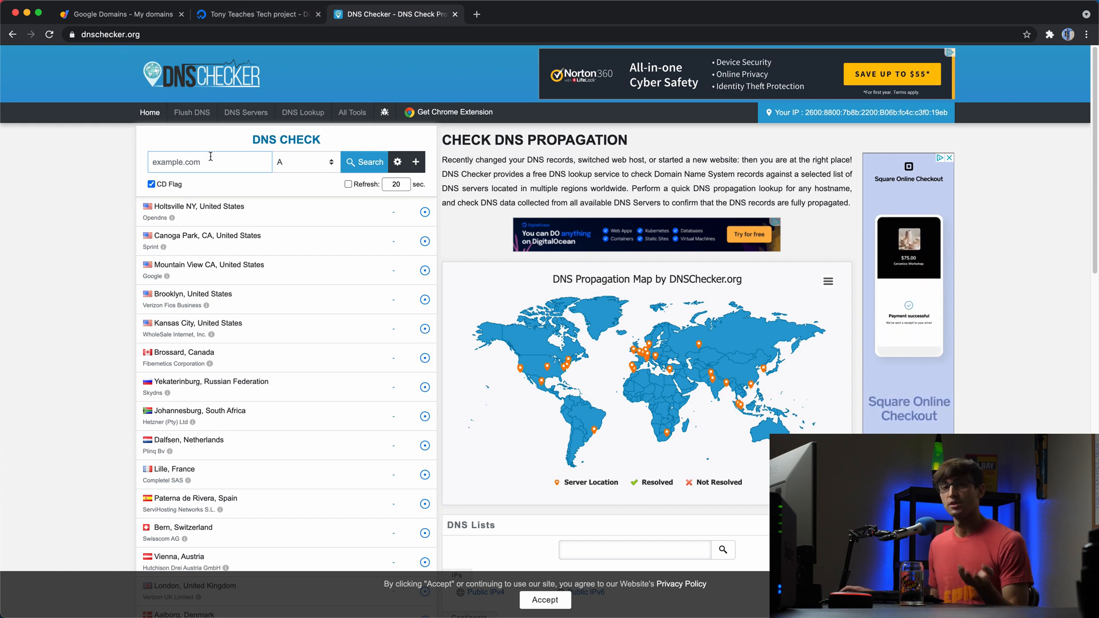
# Run a DNS Checker PTR lookup for 165.22.180.105, then return to DigitalOcean
pyautogui.click(209, 162)
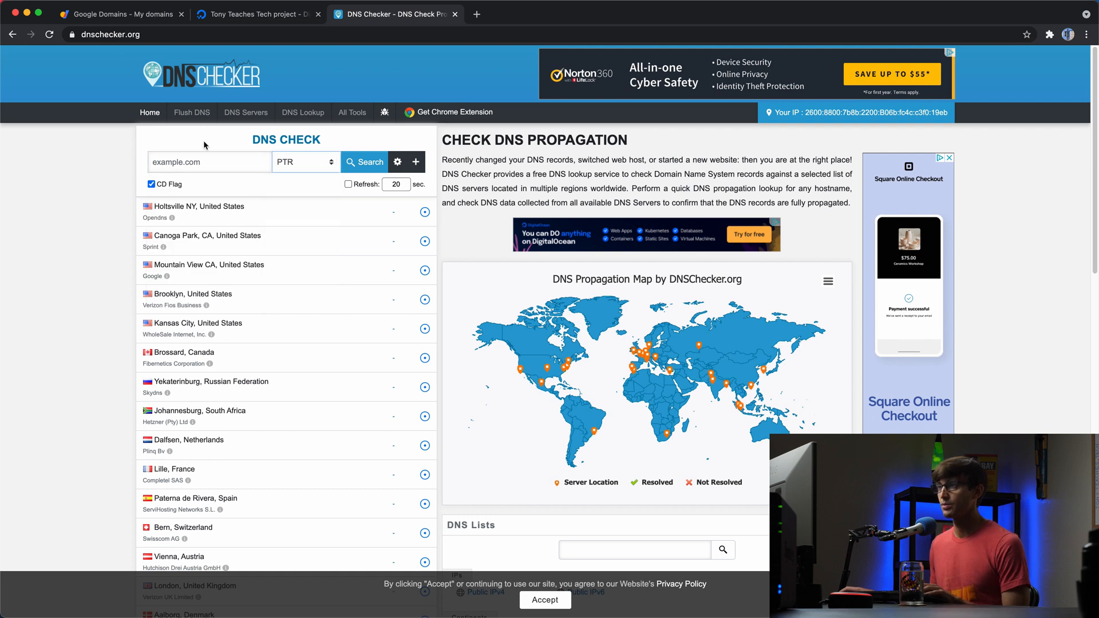
pyautogui.write('165.22.180.105')
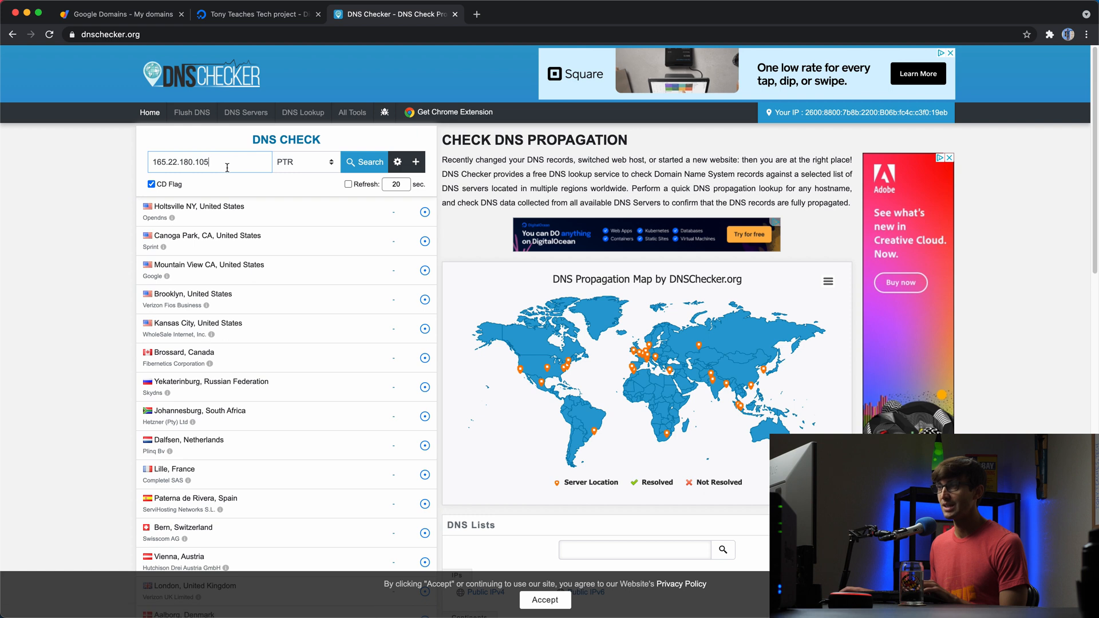
pyautogui.click(365, 162)
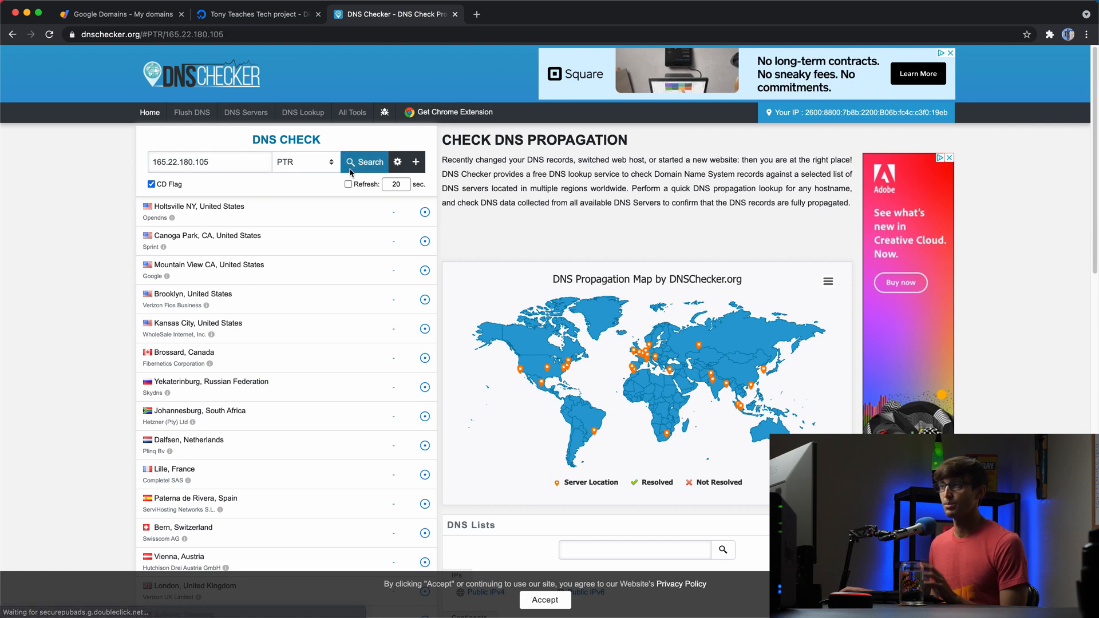
pyautogui.click(364, 162)
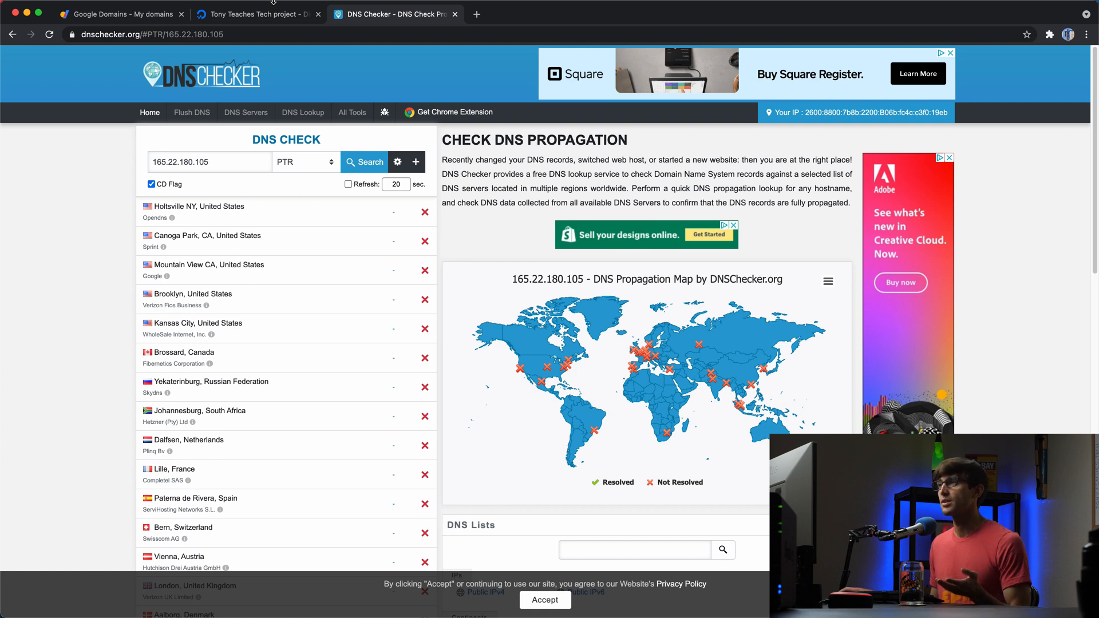
pyautogui.click(255, 14)
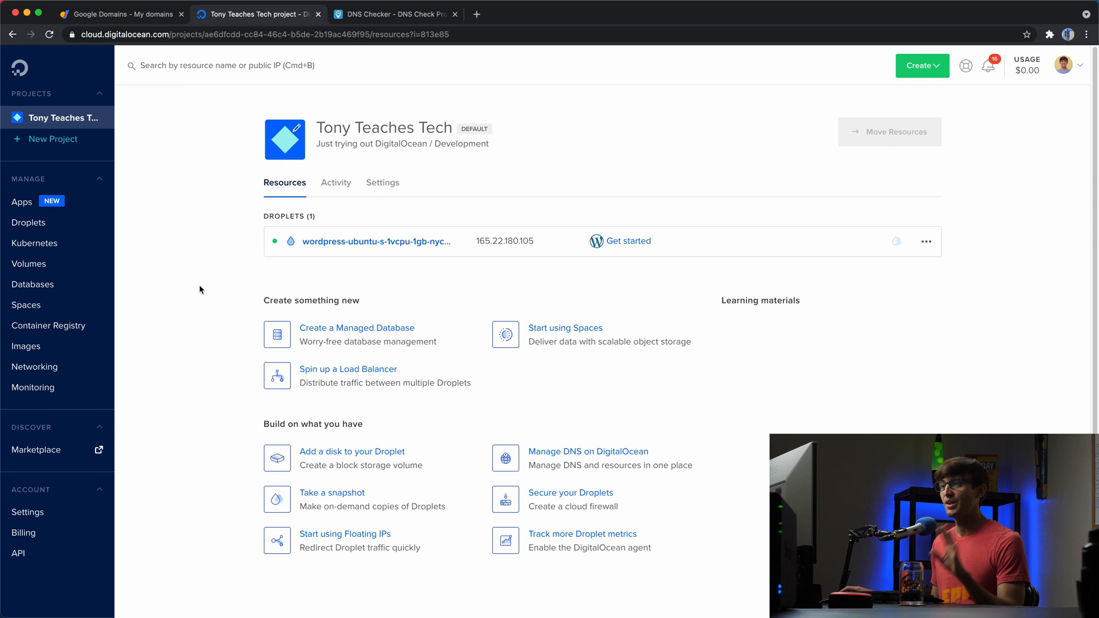
pyautogui.moveTo(228, 227)
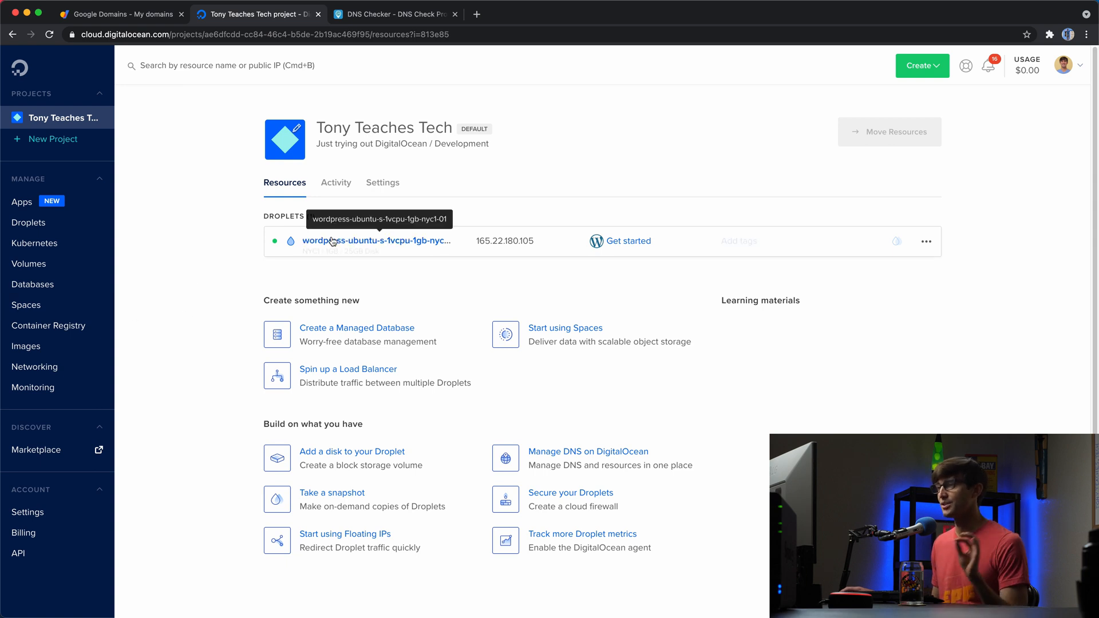
# Open Networking's PTR records tab, which shows no records on the account
pyautogui.click(34, 367)
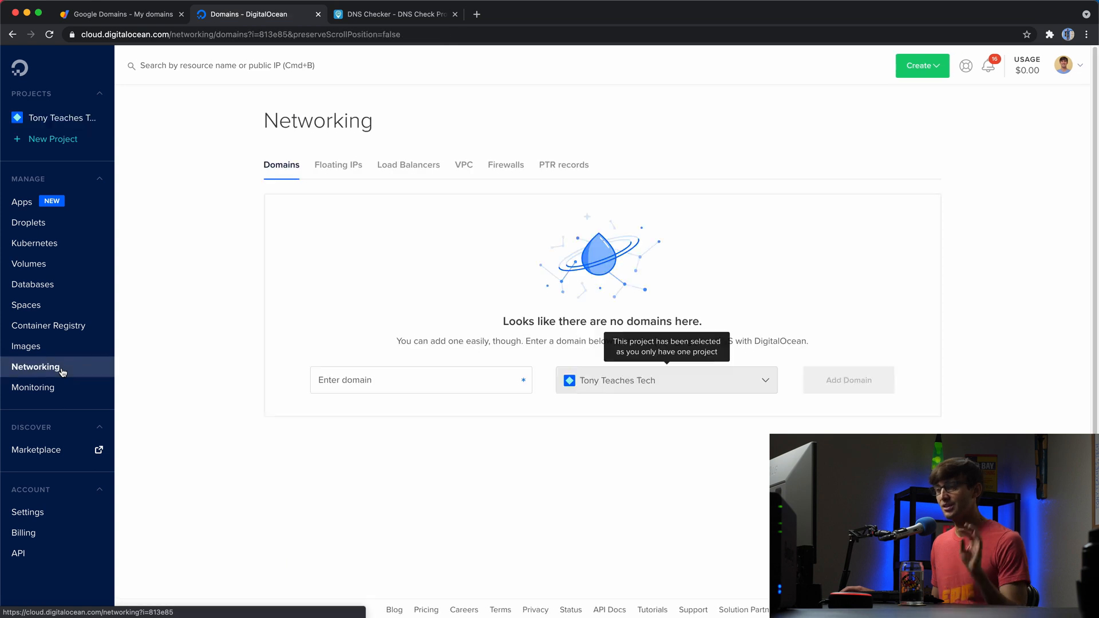
pyautogui.click(567, 165)
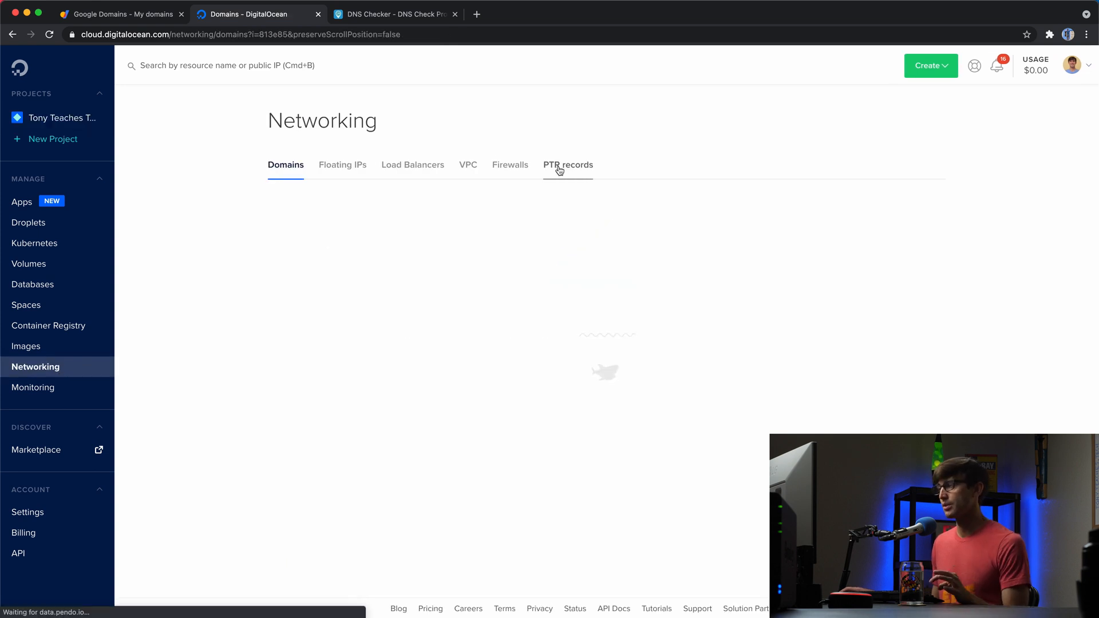
pyautogui.click(568, 165)
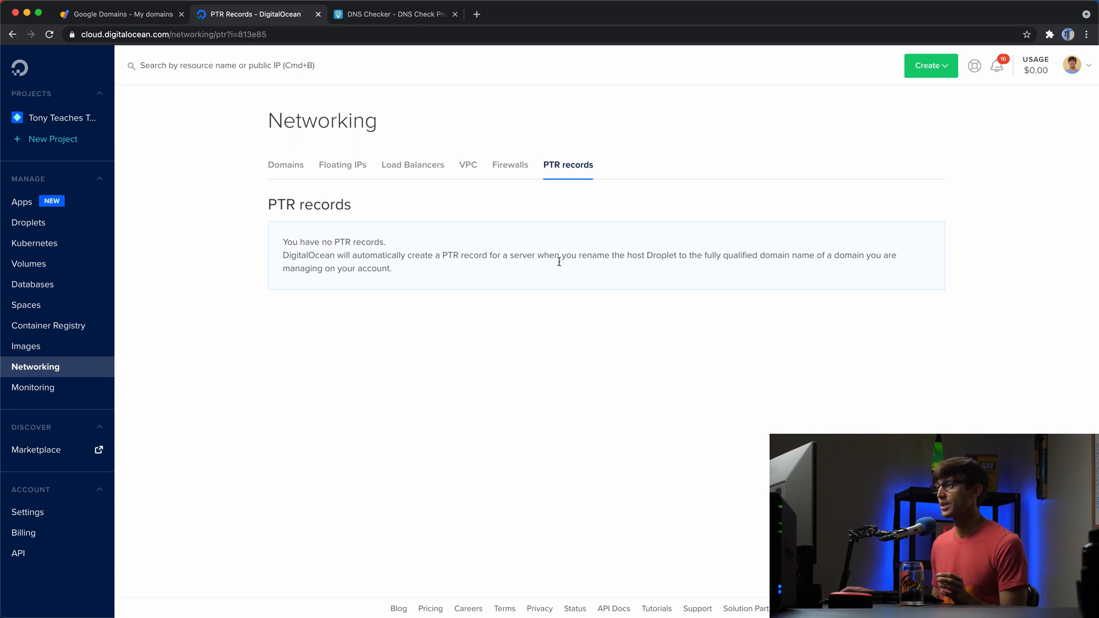
pyautogui.moveTo(706, 267)
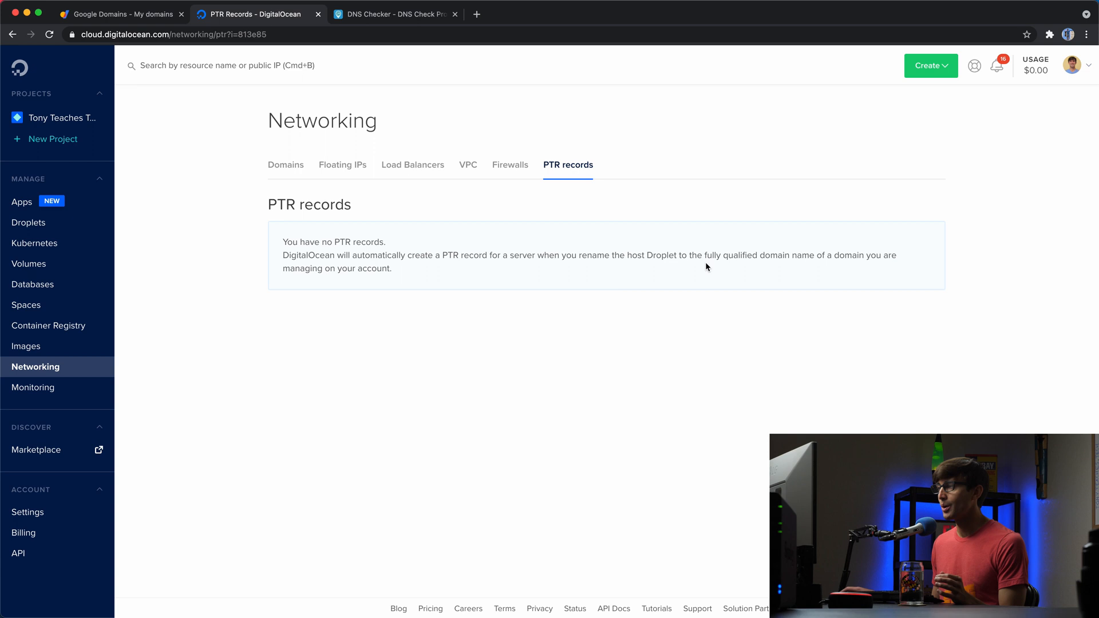
pyautogui.moveTo(724, 279)
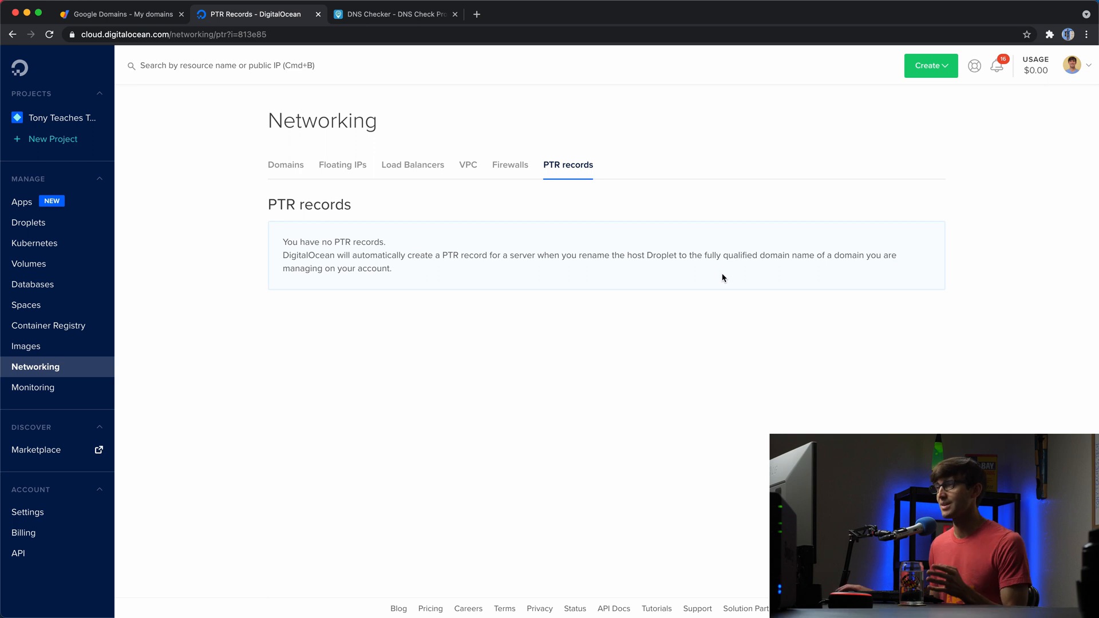
pyautogui.moveTo(167, 295)
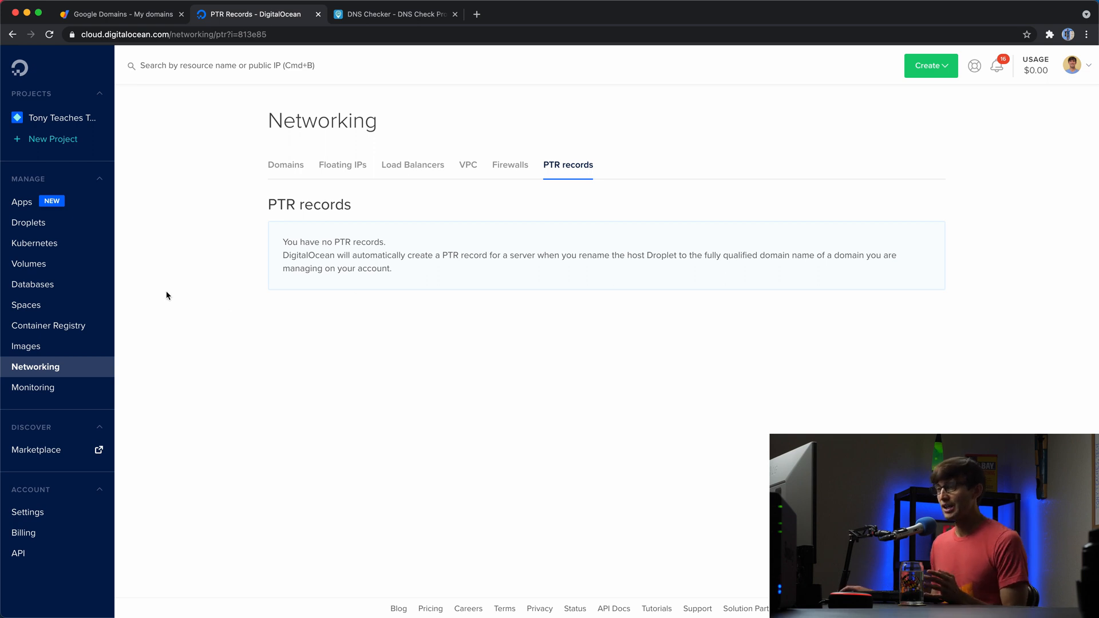
# Open the WordPress droplet's details page from the project's resource list
pyautogui.click(59, 118)
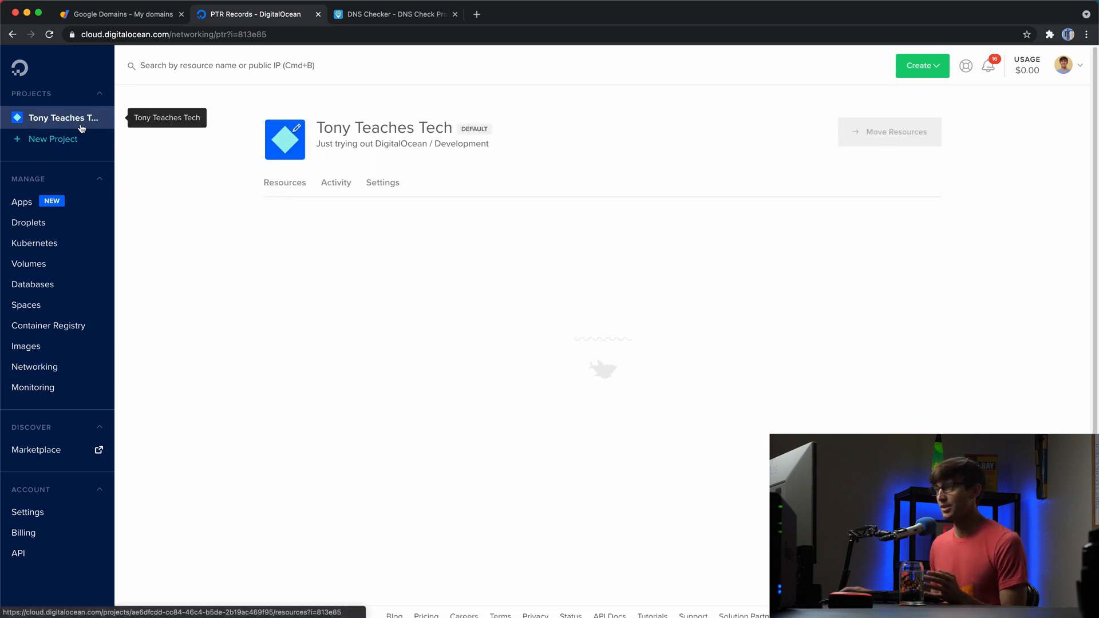
pyautogui.click(63, 118)
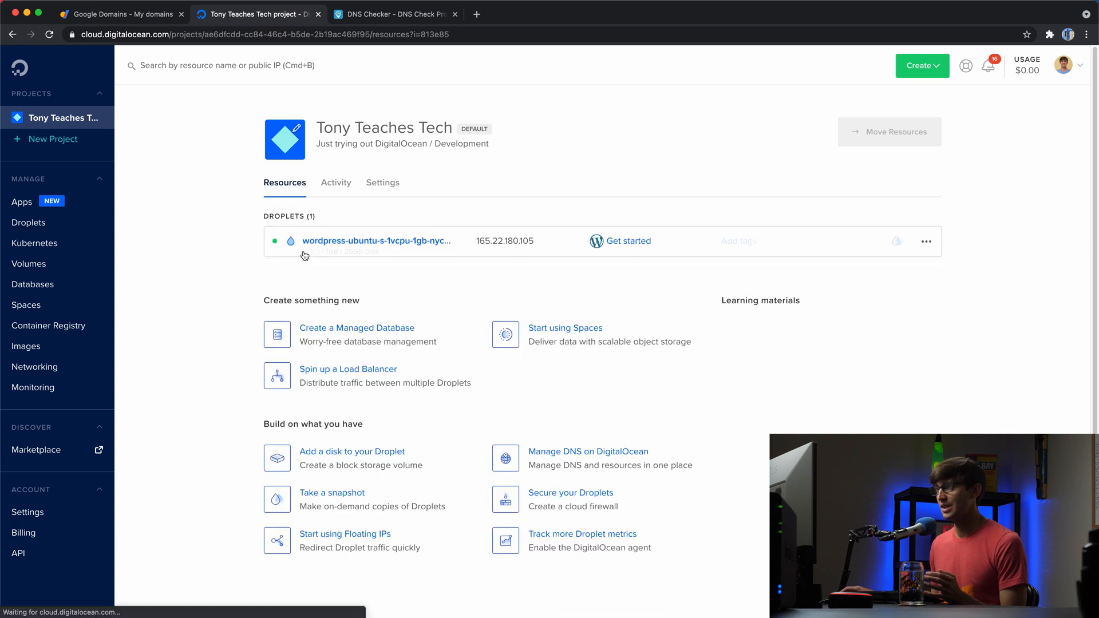
pyautogui.moveTo(377, 240)
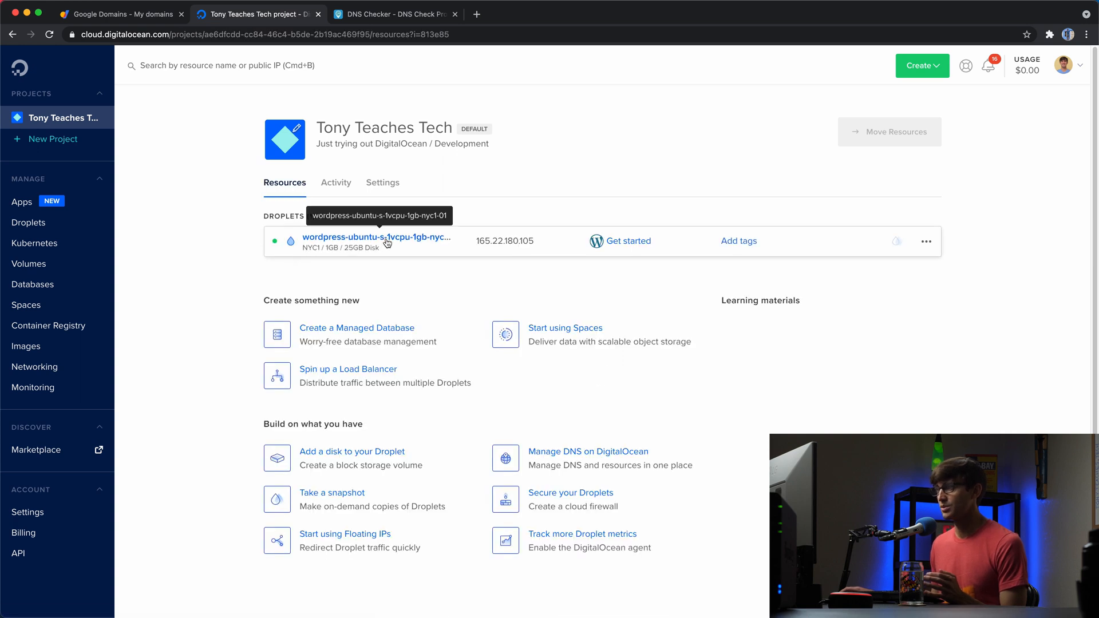
pyautogui.click(377, 237)
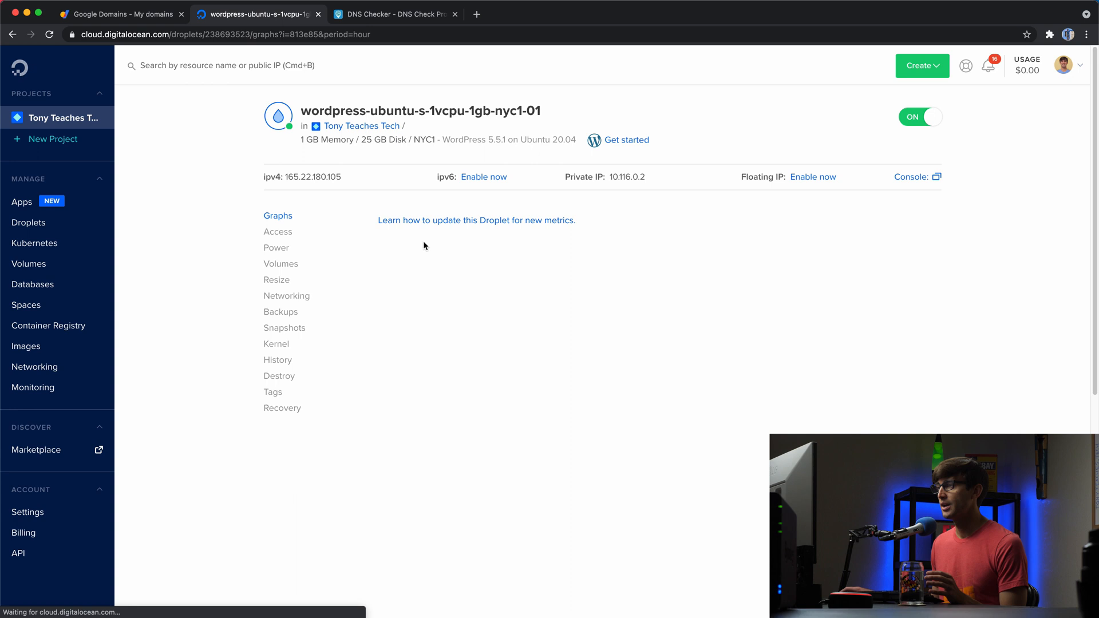
# Change the droplet name to careerquitter.com, save, and dismiss the confirmation toast
pyautogui.click(278, 215)
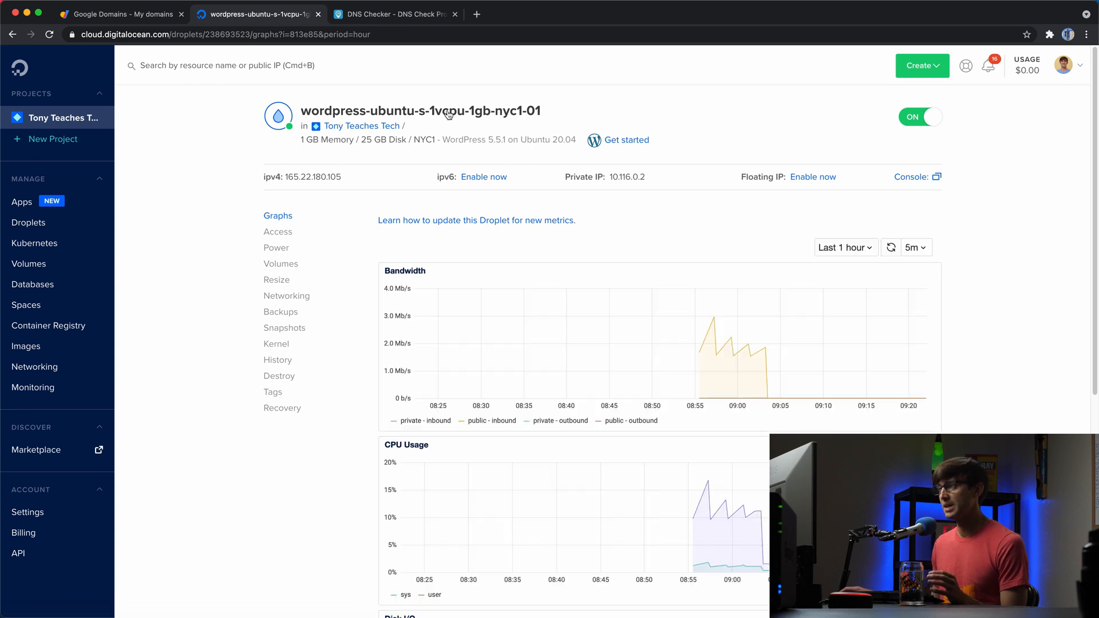
pyautogui.click(419, 110)
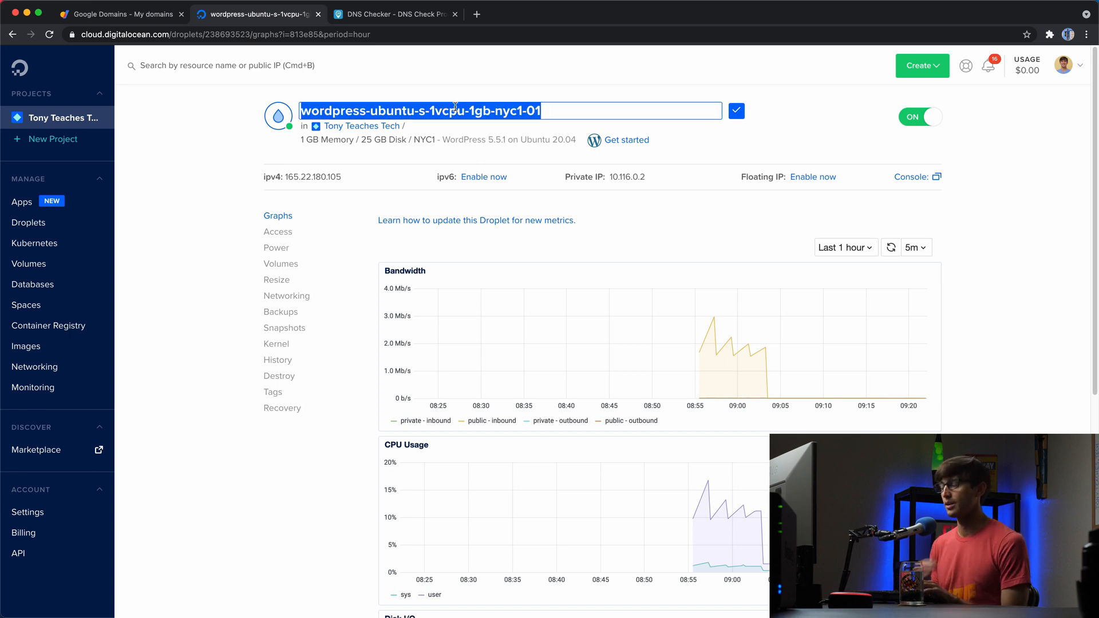
pyautogui.write('car')
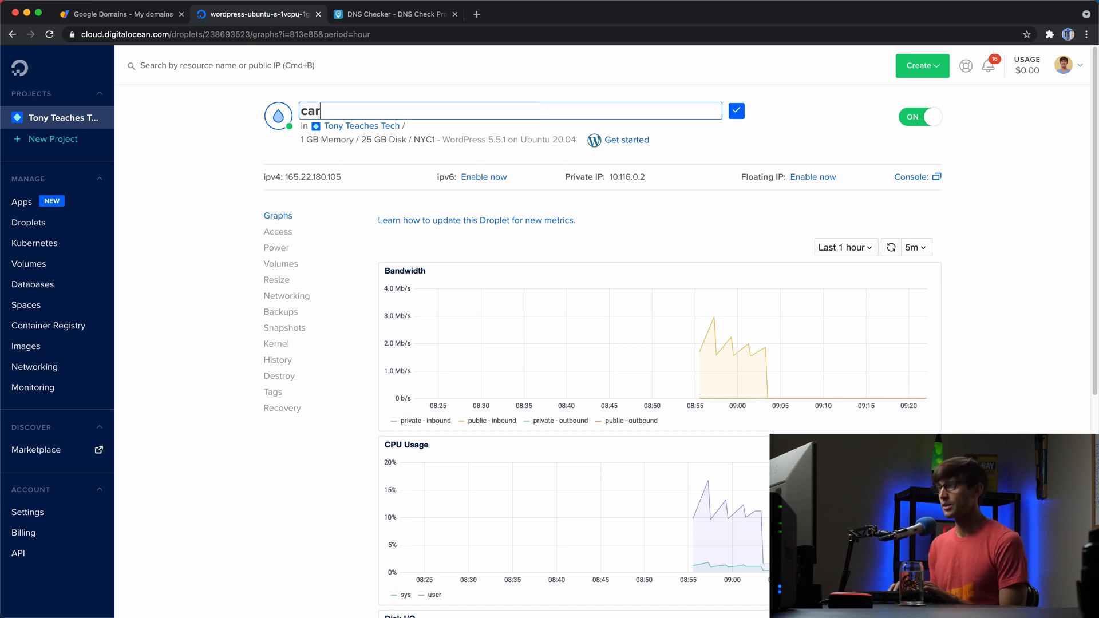
pyautogui.write('eerqui')
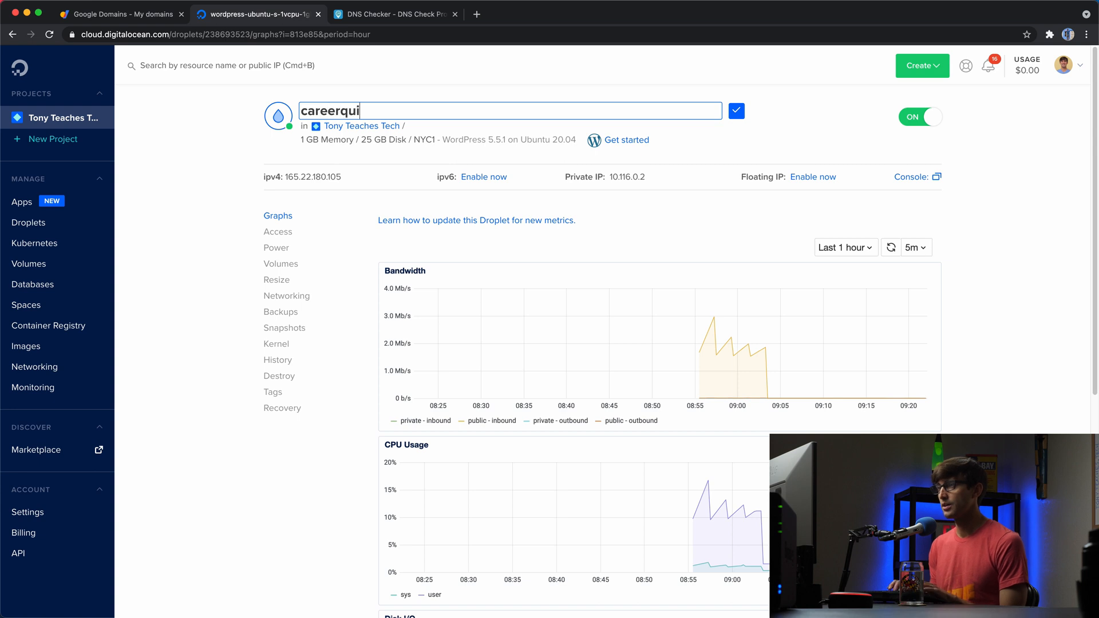
pyautogui.write('tter.com')
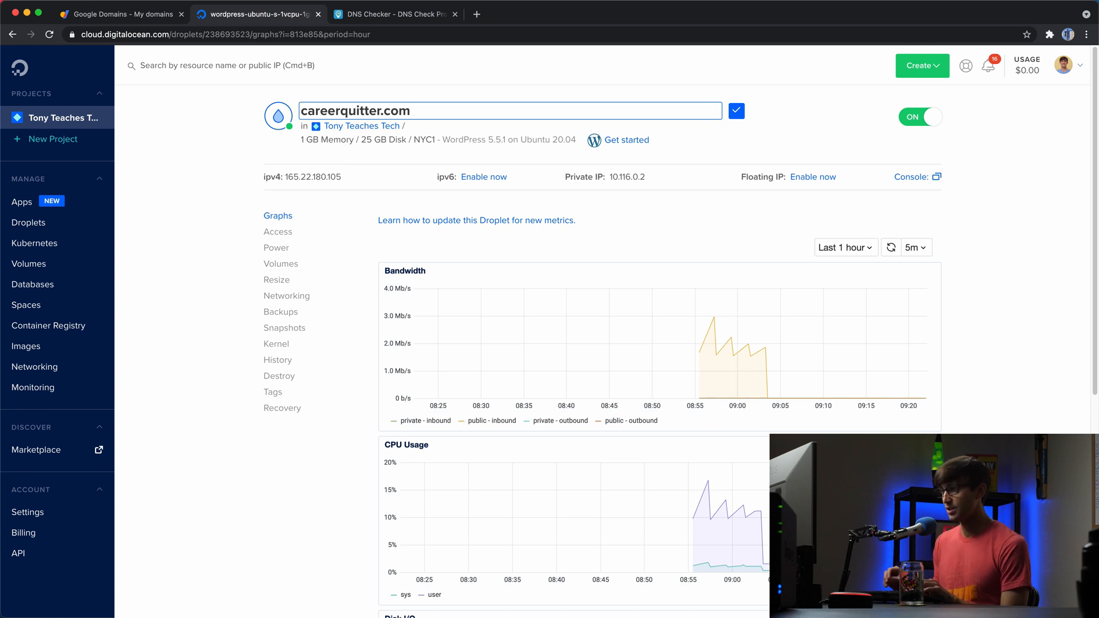
pyautogui.click(735, 110)
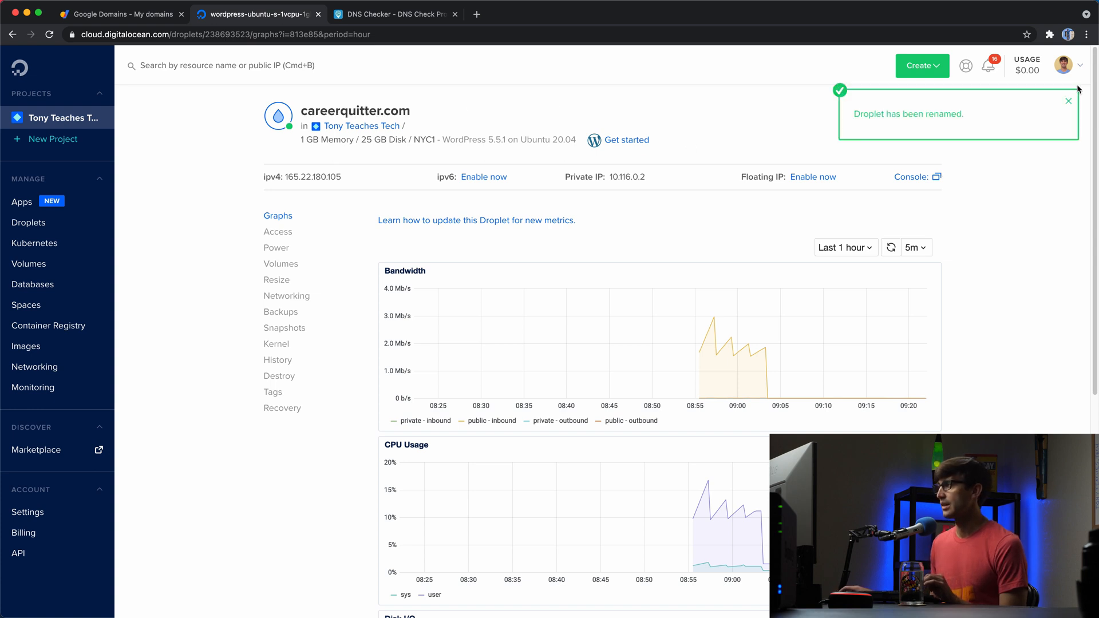
pyautogui.moveTo(1049, 107)
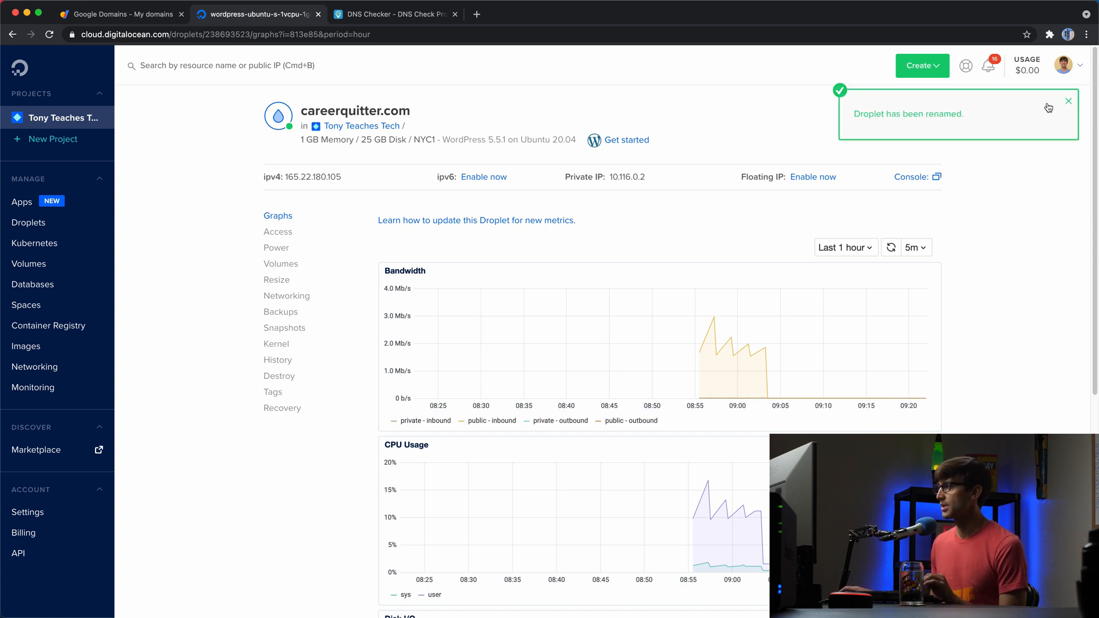
pyautogui.click(1068, 100)
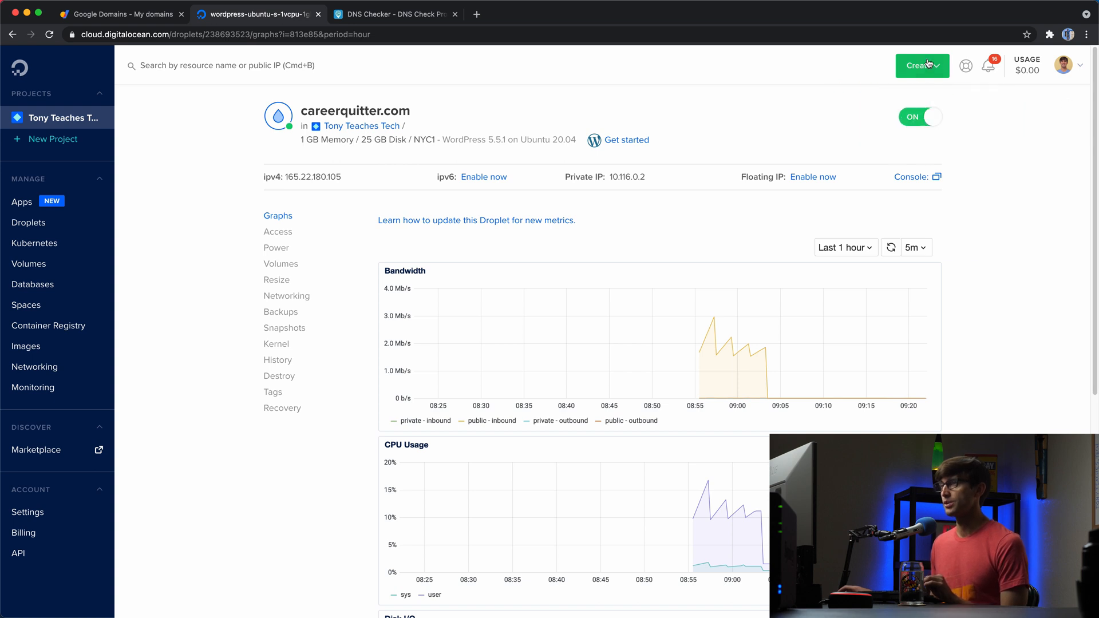
pyautogui.moveTo(665, 134)
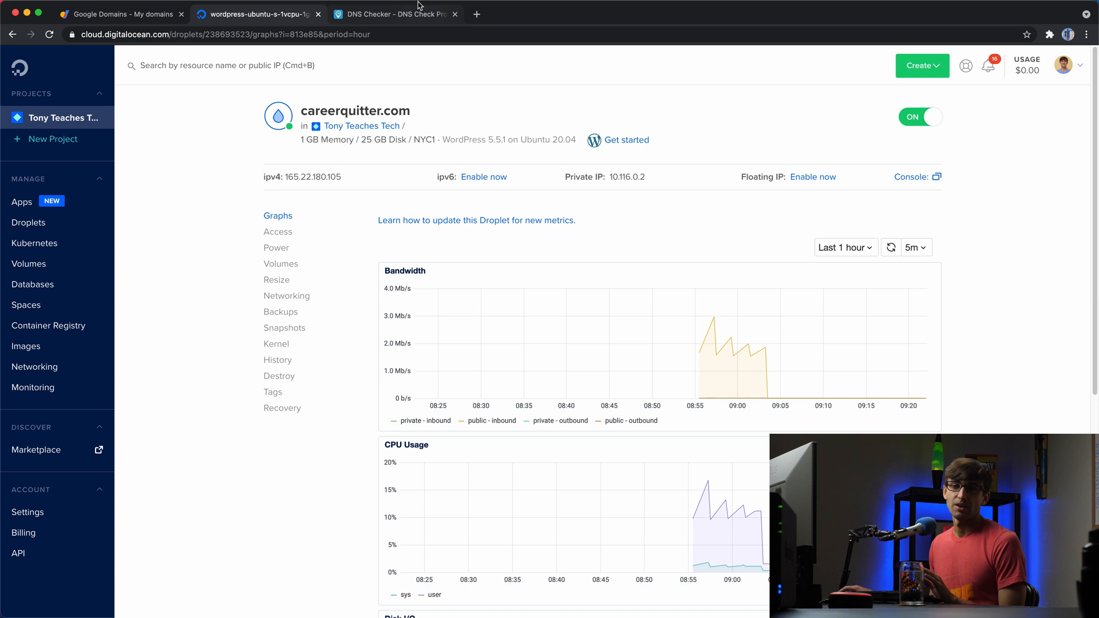
# Zoom in on DNS Checker and rerun the PTR search for 165.22.180.105
pyautogui.click(392, 14)
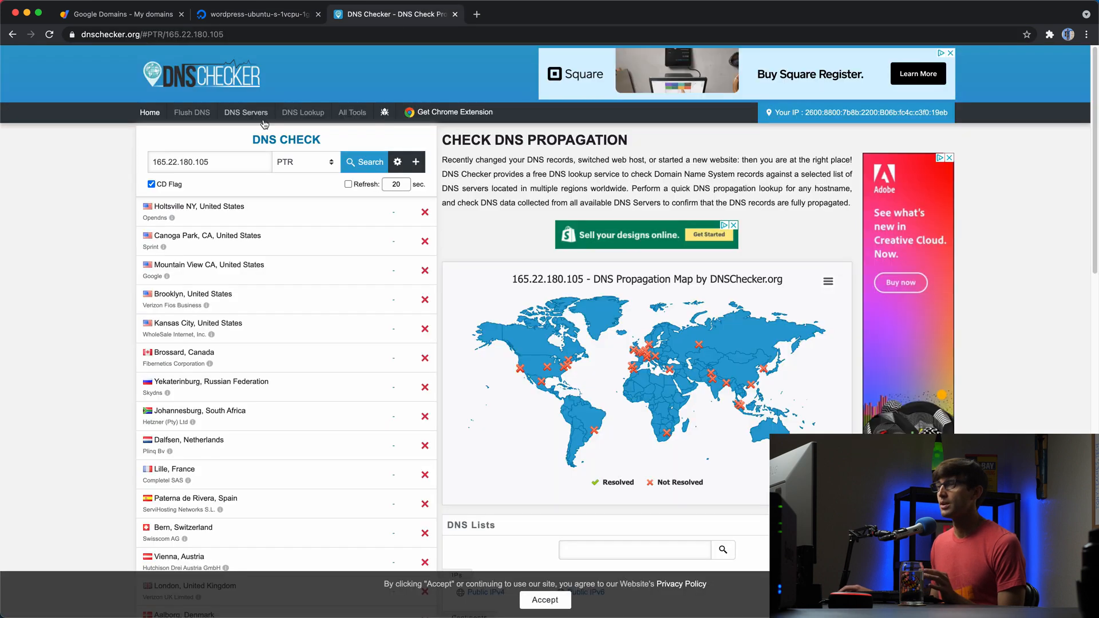
pyautogui.press('ctrl+plus')
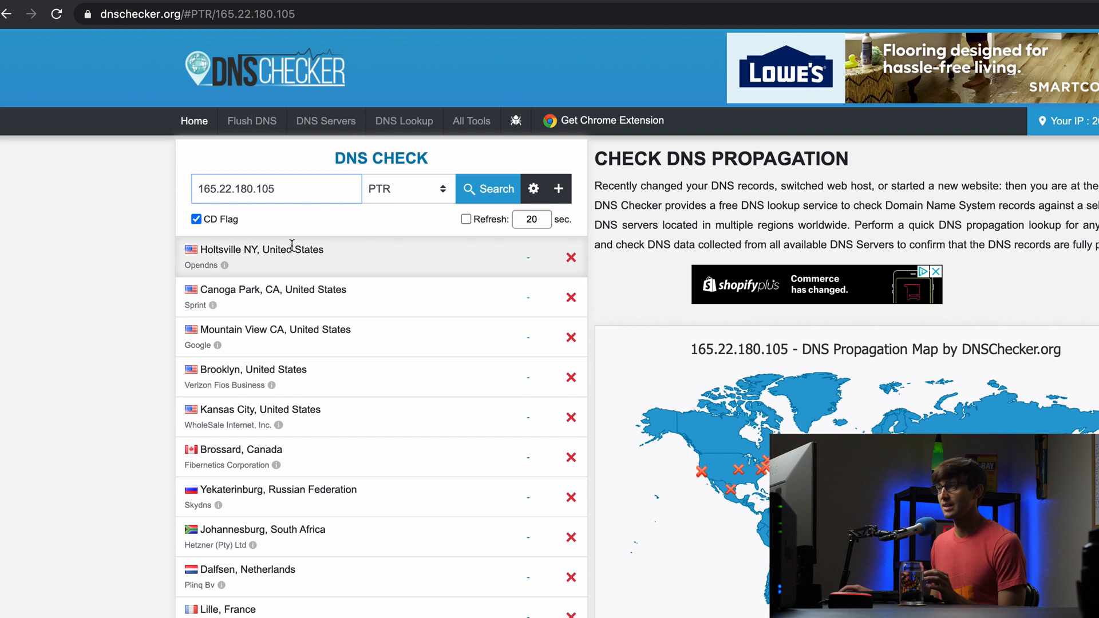
pyautogui.moveTo(437, 215)
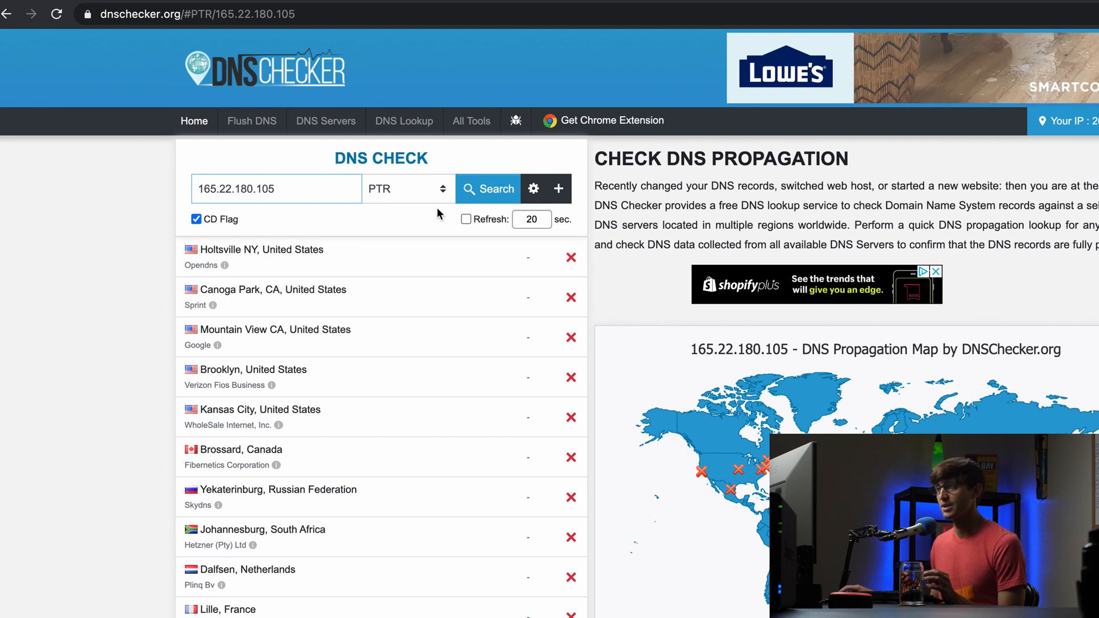
pyautogui.moveTo(521, 587)
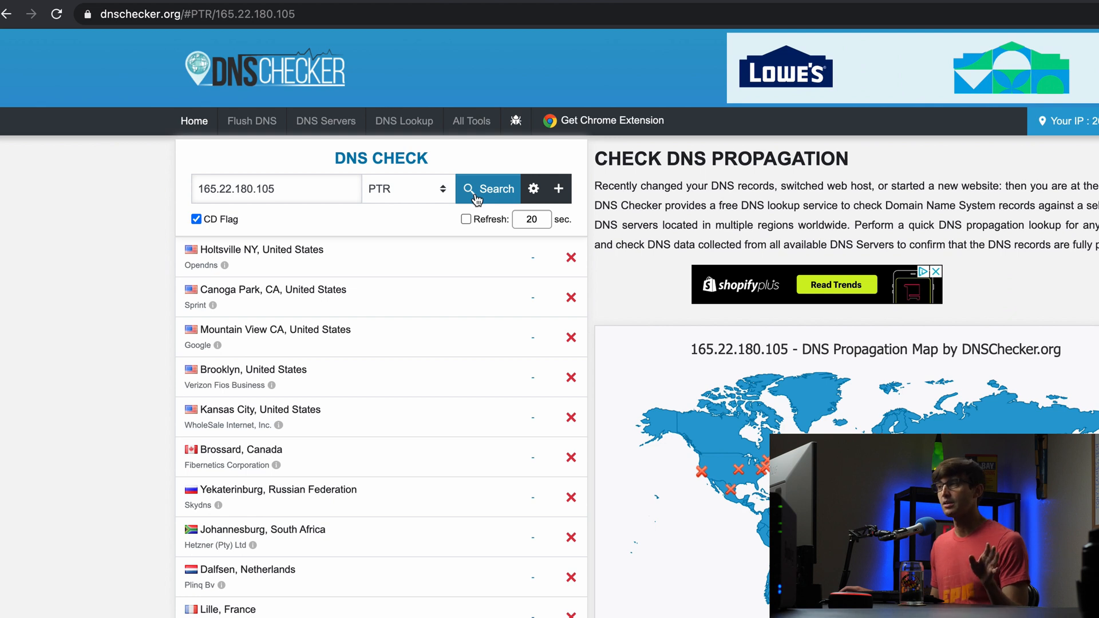
pyautogui.moveTo(477, 203)
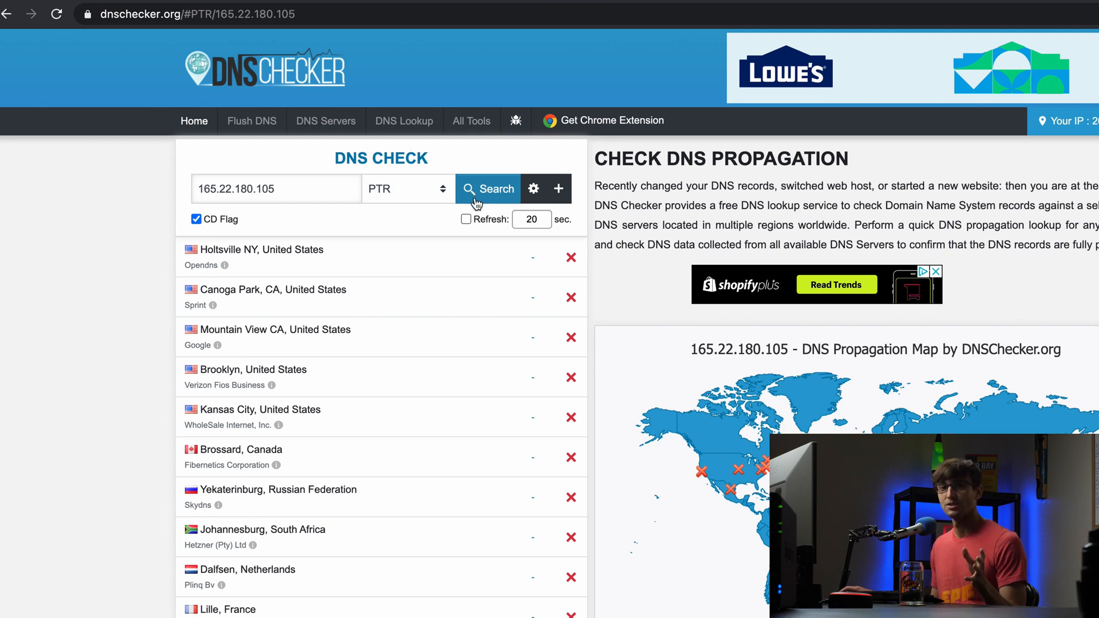
pyautogui.click(466, 219)
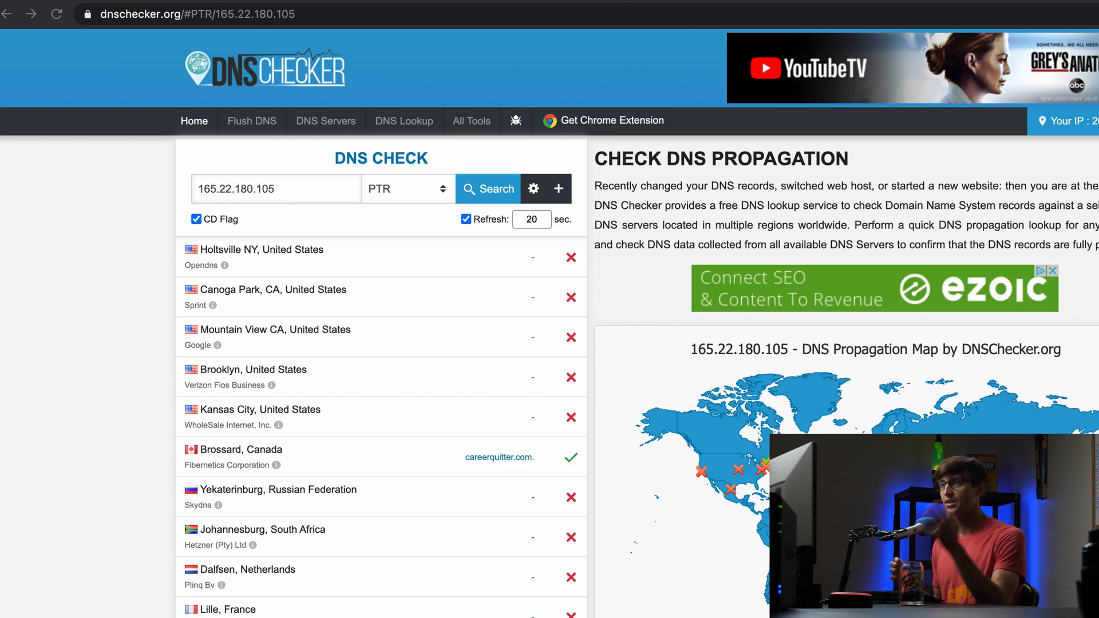
pyautogui.moveTo(381, 279)
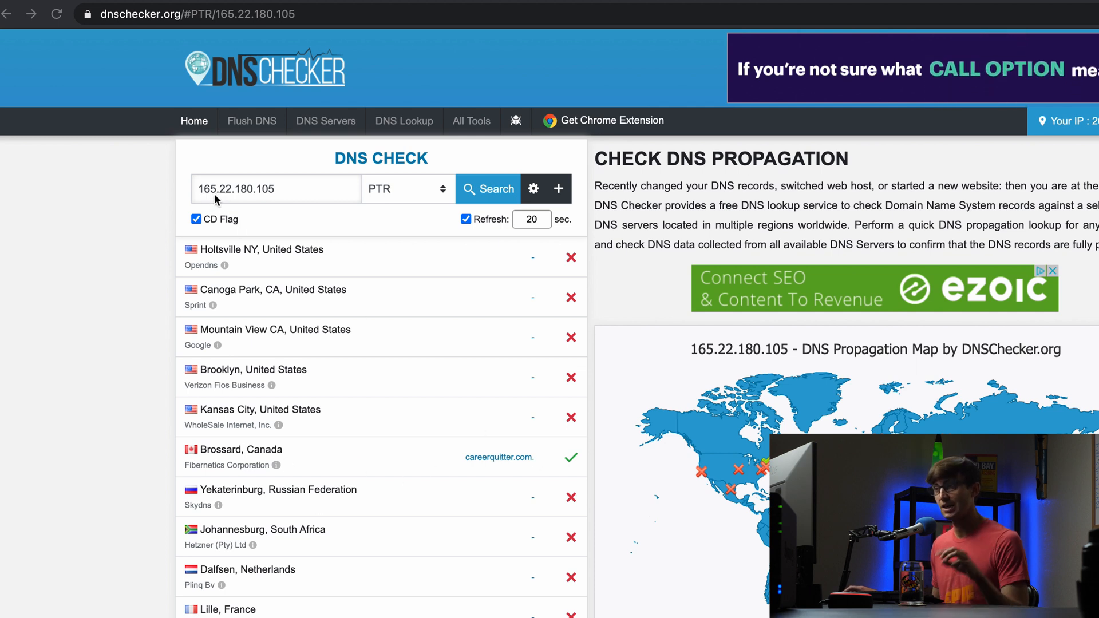
pyautogui.moveTo(379, 463)
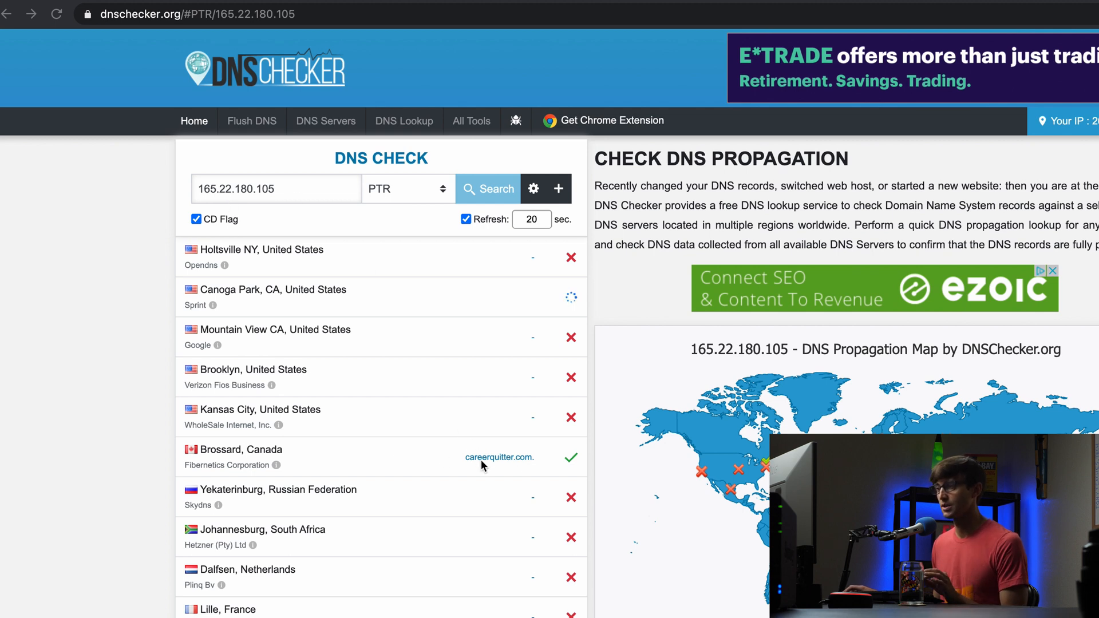
# Scroll through the server list to find careerquitter.com resolving entries
pyautogui.scroll(-3)
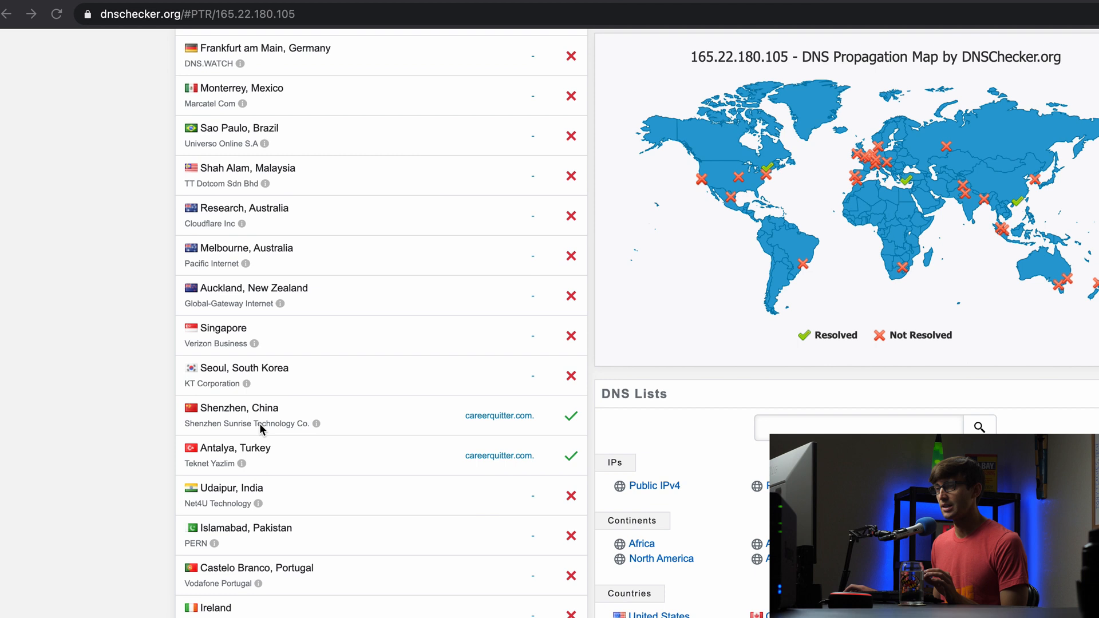
pyautogui.scroll(3)
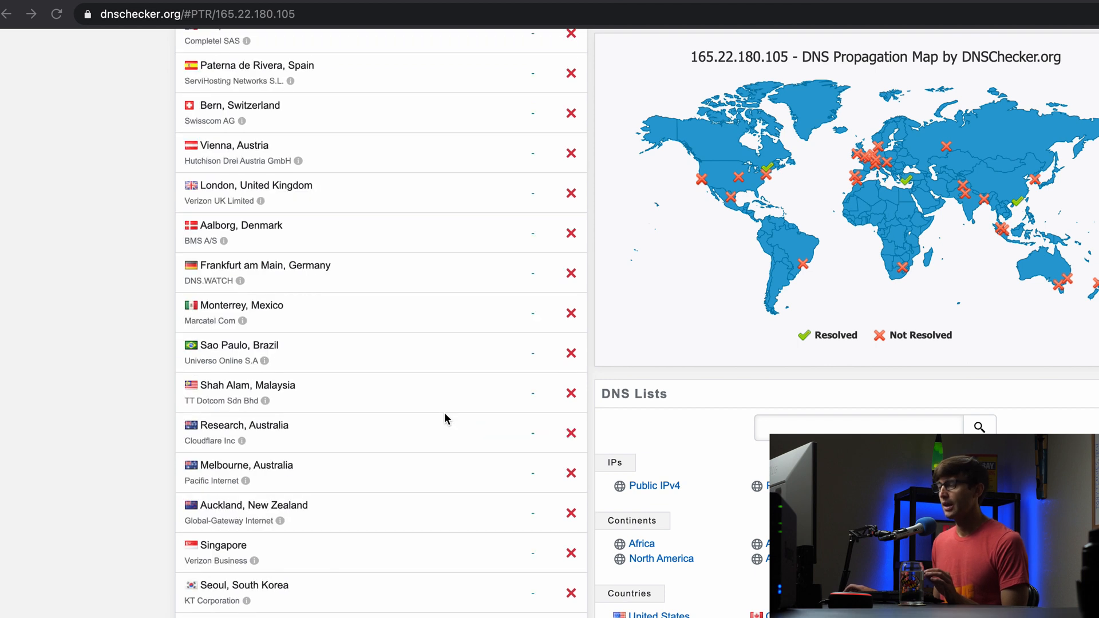
pyautogui.scroll(3)
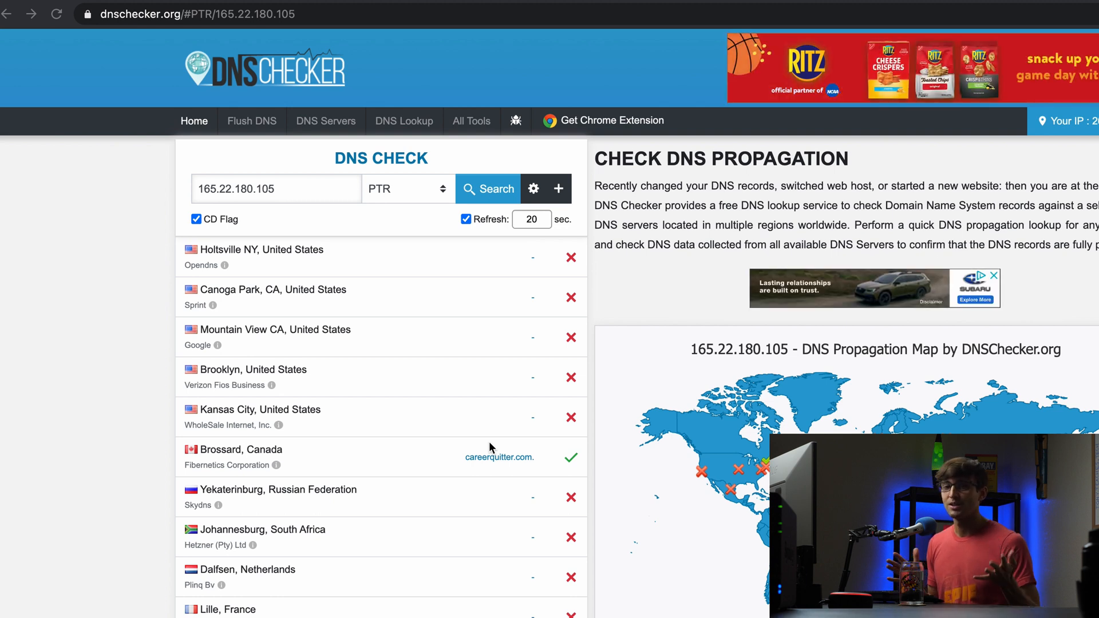
# Rerun the PTR search to refresh propagation, adding Holtsville, NY
pyautogui.click(488, 188)
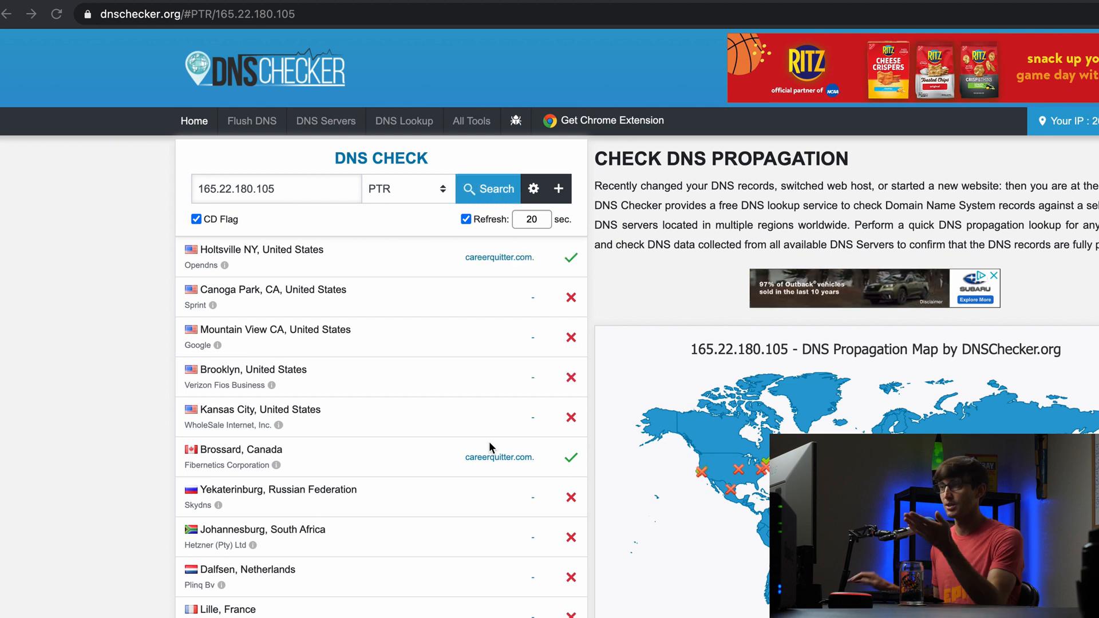
pyautogui.moveTo(461, 273)
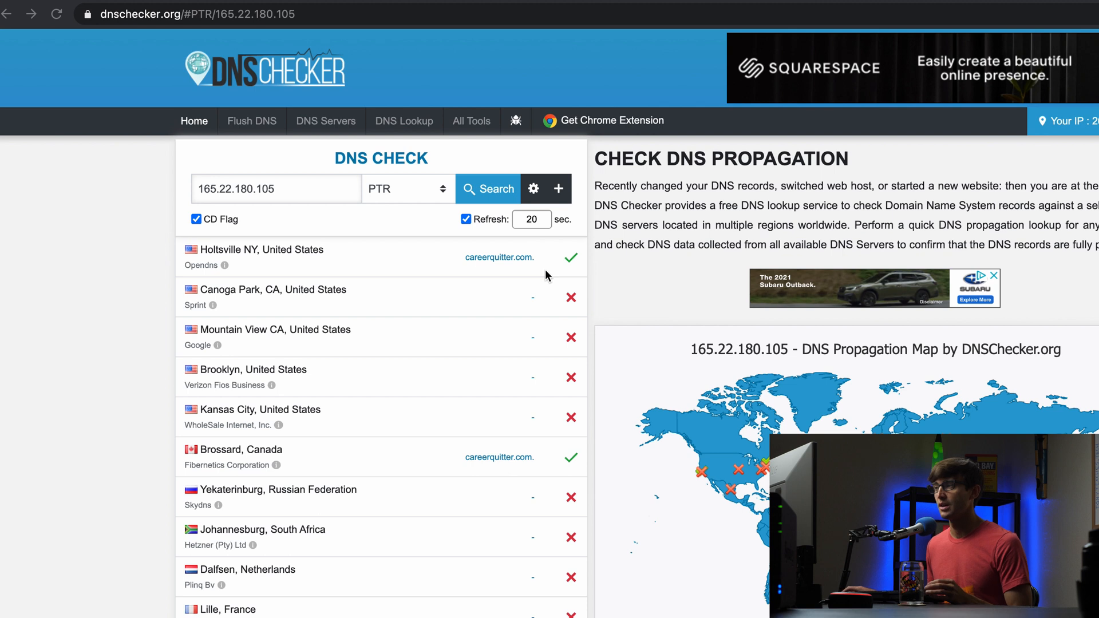
pyautogui.moveTo(574, 274)
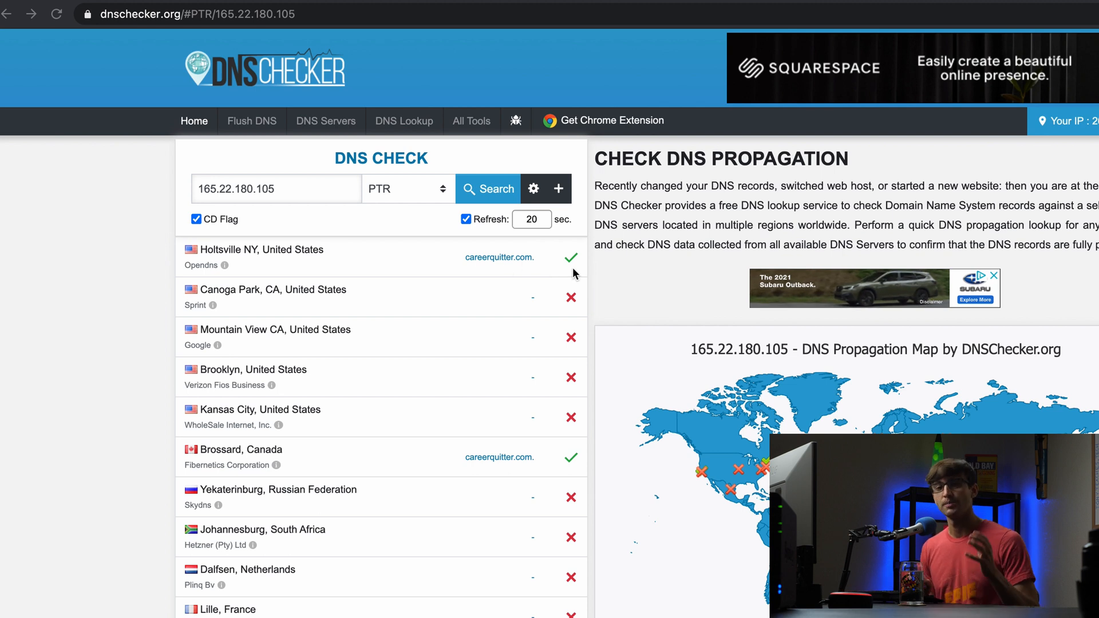